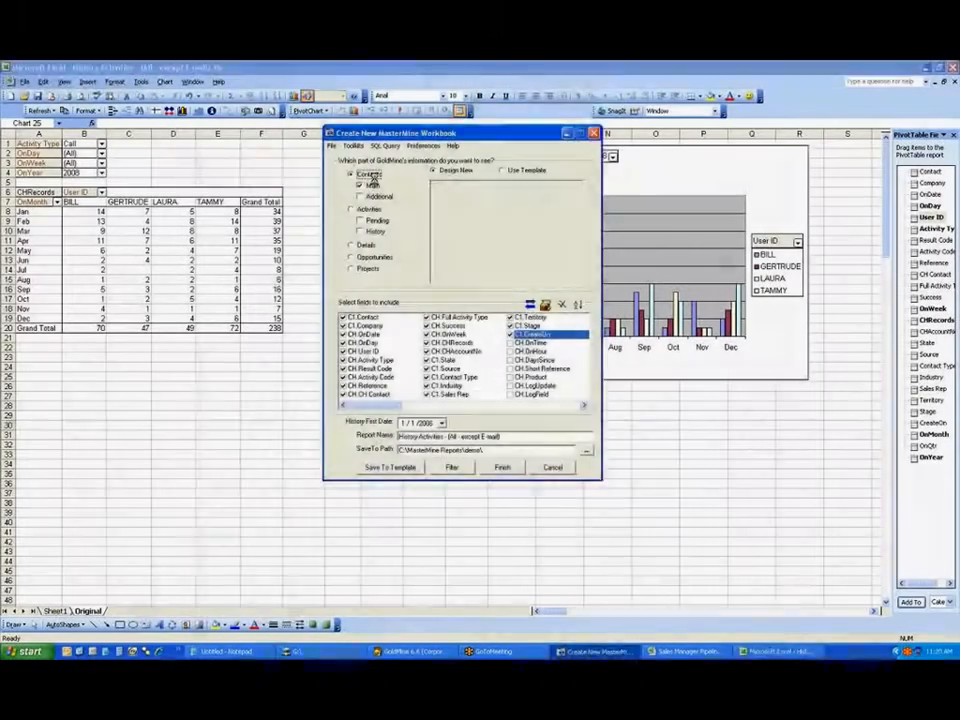
Search the template list for 'last' and pick the Last Completed Appointment or Call template.
left_click(503, 170)
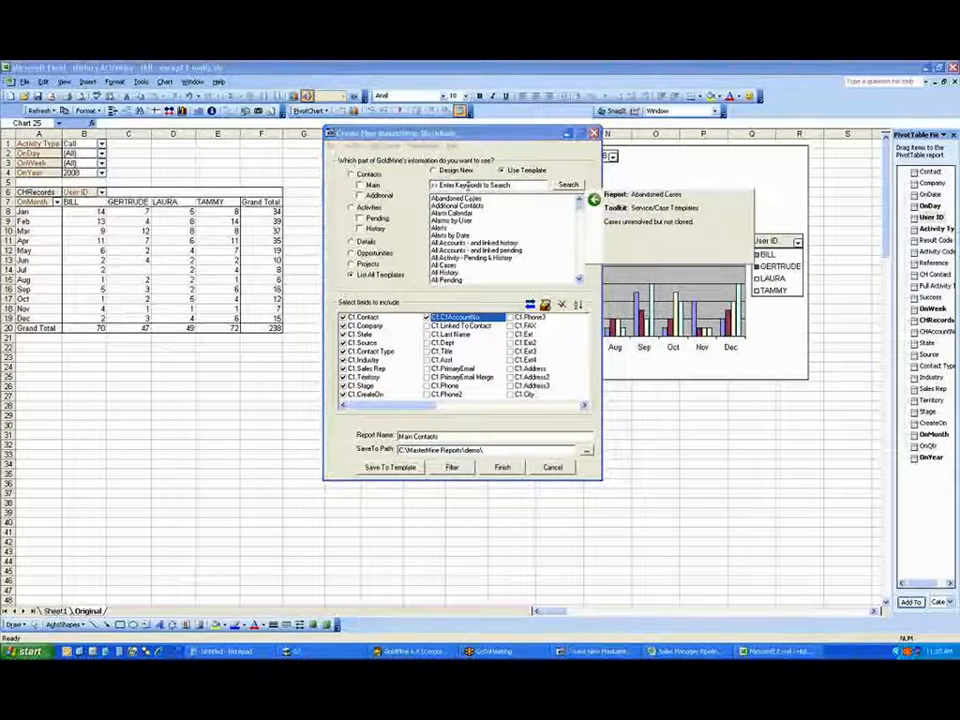
left_click(440, 226)
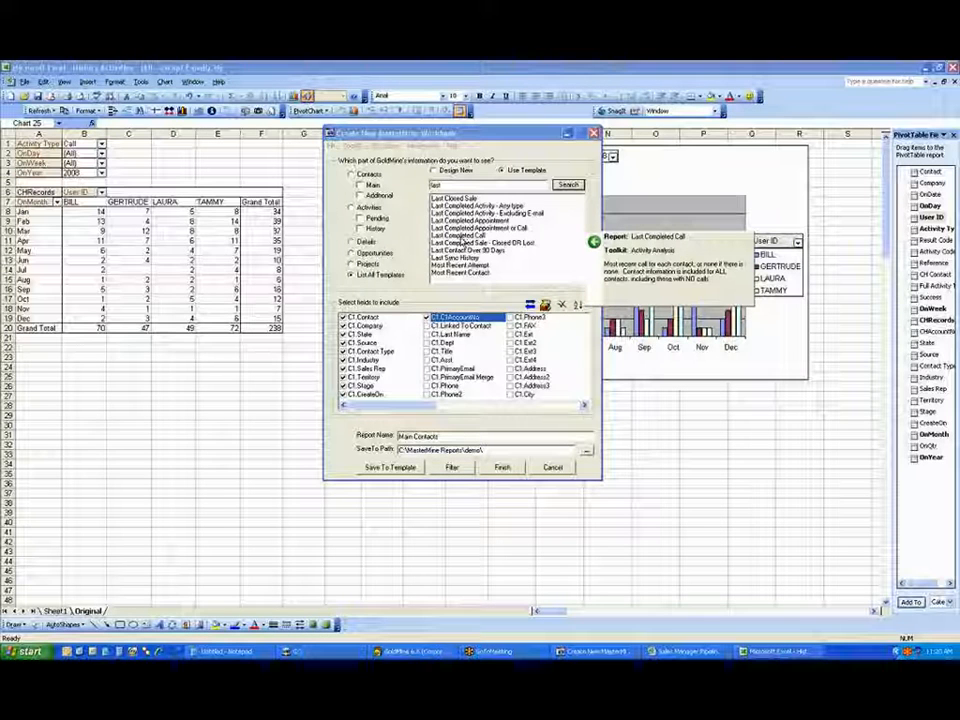
left_click(470, 227)
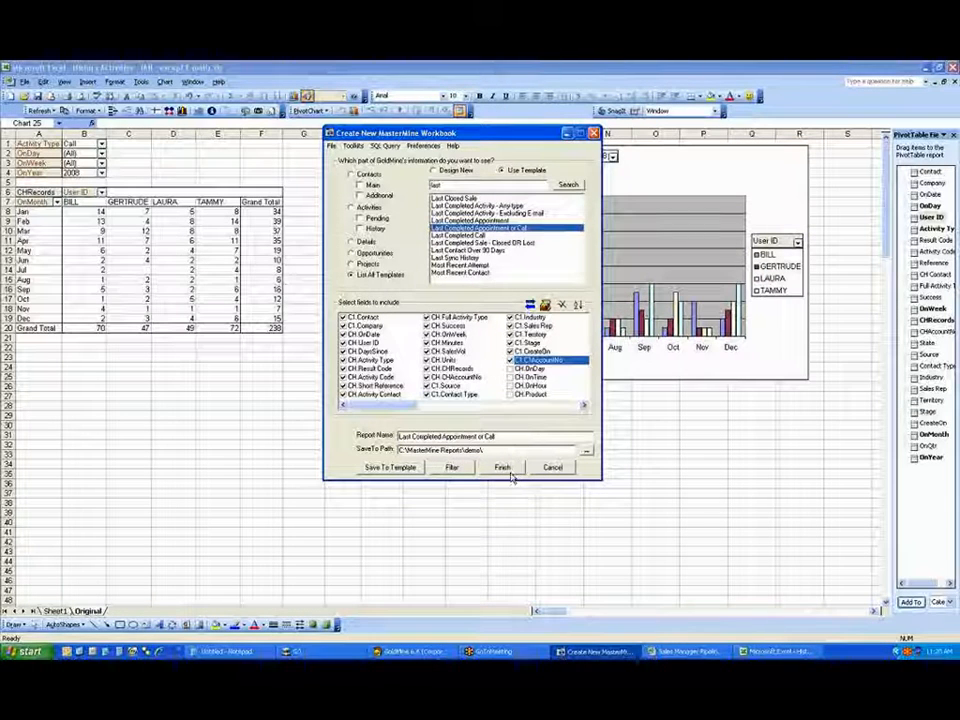
Generate the Last Completed Appointment or Call workbook and inspect the 'None' count in cell E4.
left_click(503, 467)
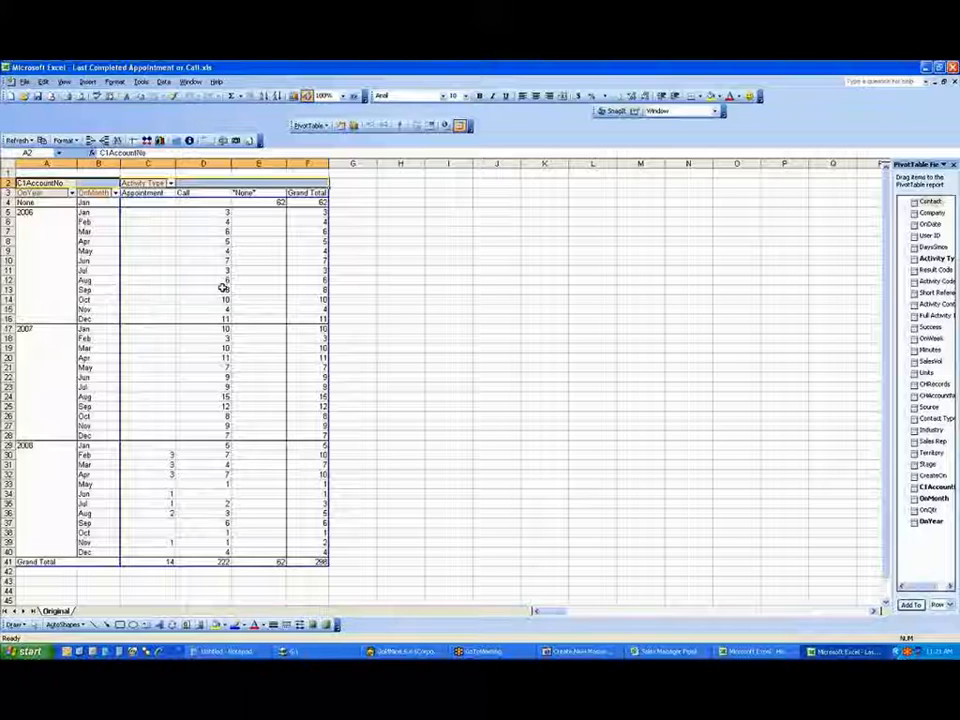
mouse_move(384, 304)
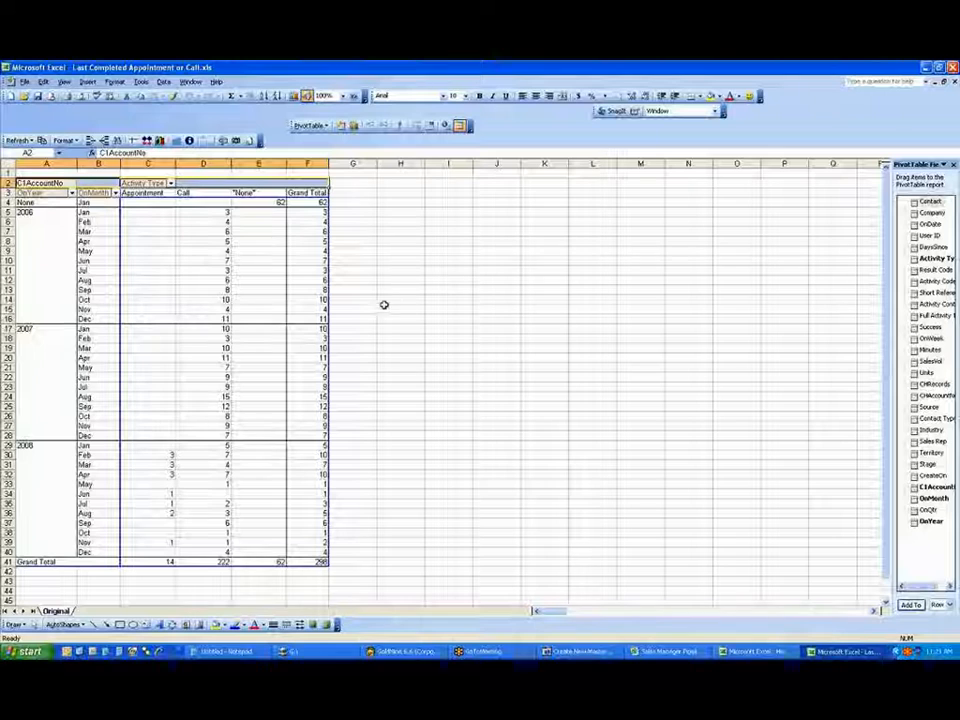
left_click(280, 202)
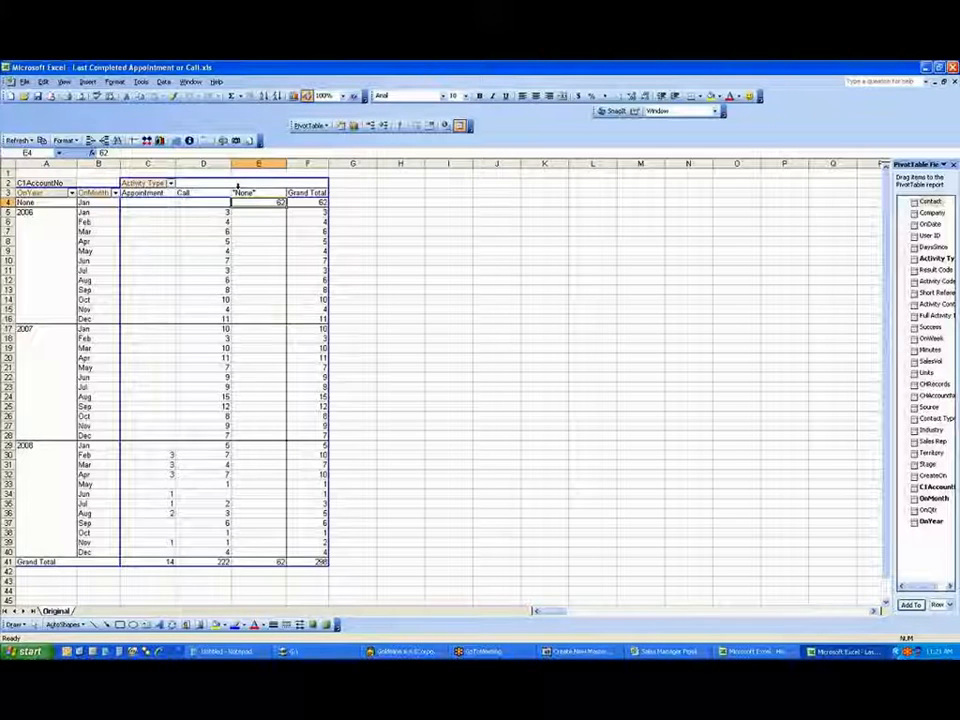
mouse_move(617, 241)
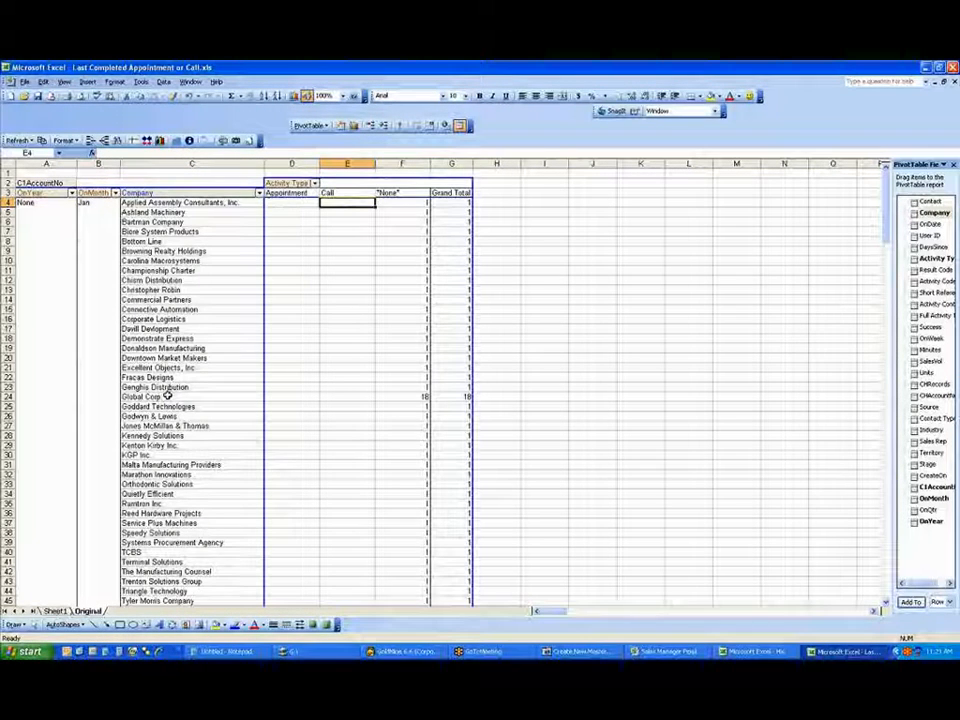
Move Company and Contact Type into the pivot's page area as report filters, giving total 254.
left_click(155, 396)
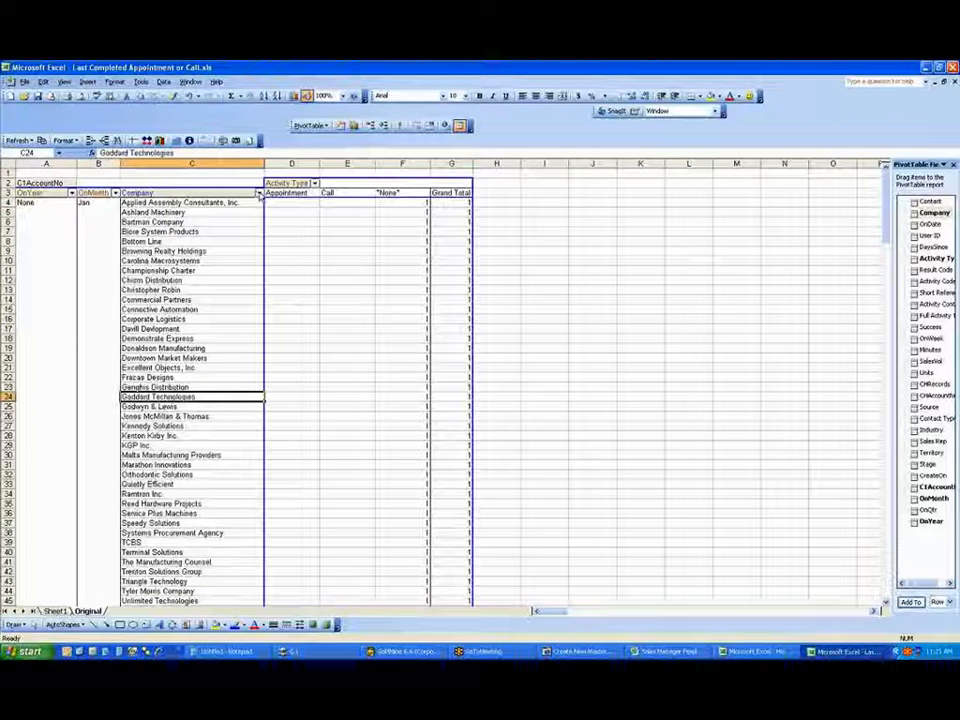
left_click(259, 193)
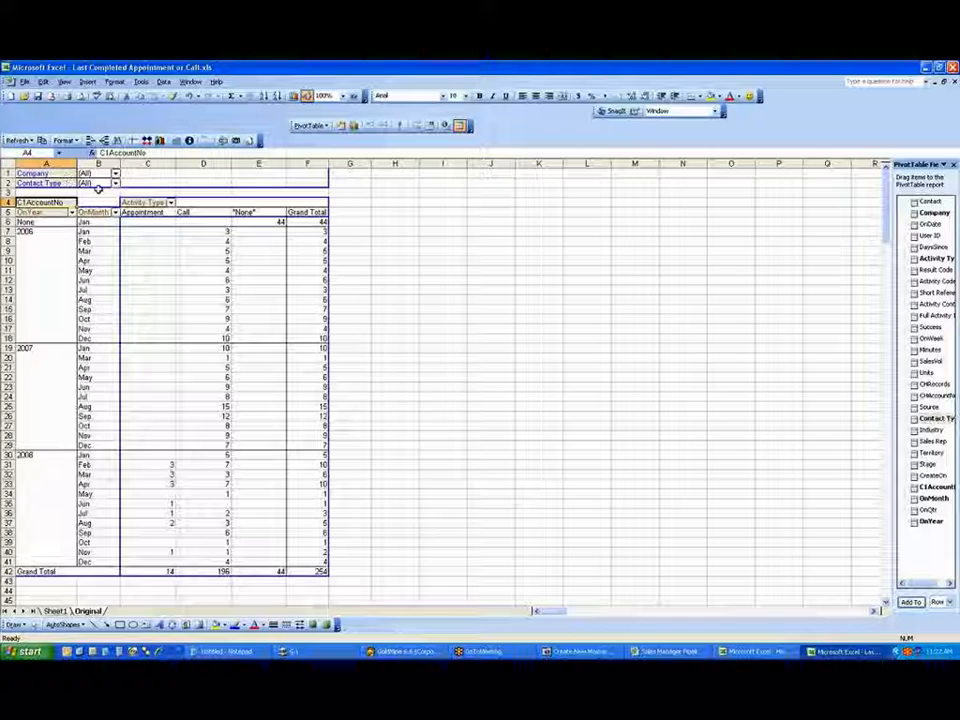
Move Contact Type into the row area beside OnMonth to split monthly counts by type.
left_click(116, 183)
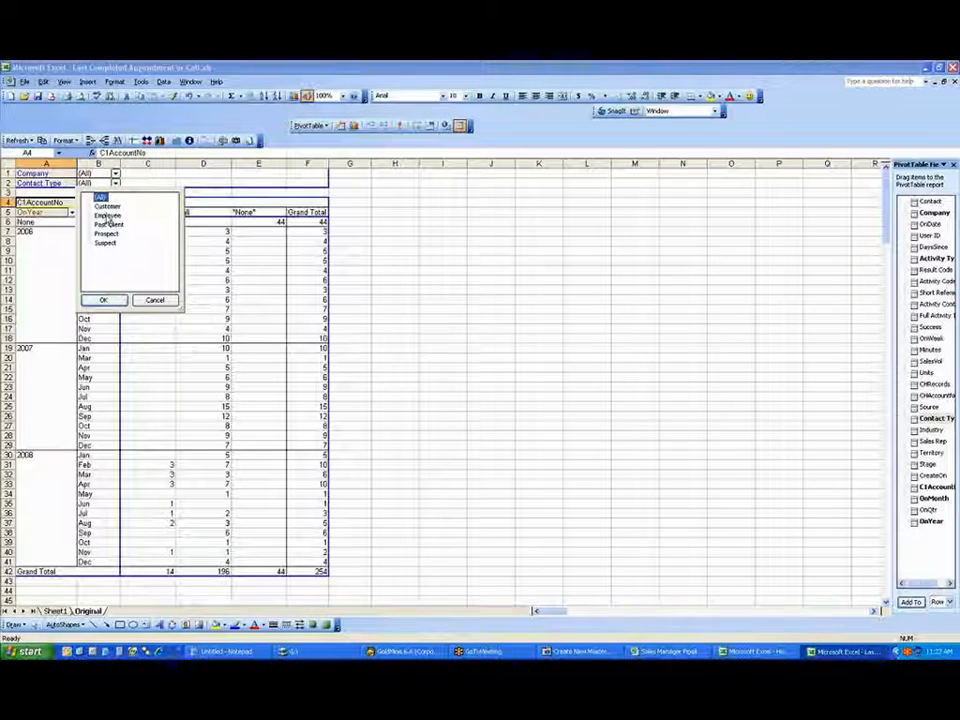
left_click(103, 300)
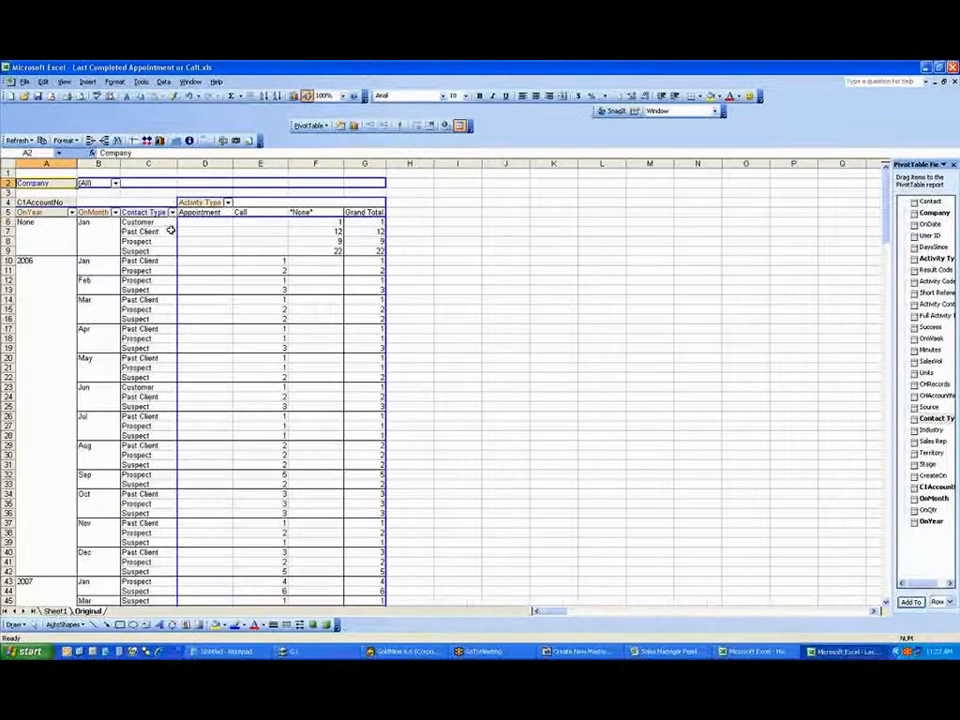
left_click(172, 212)
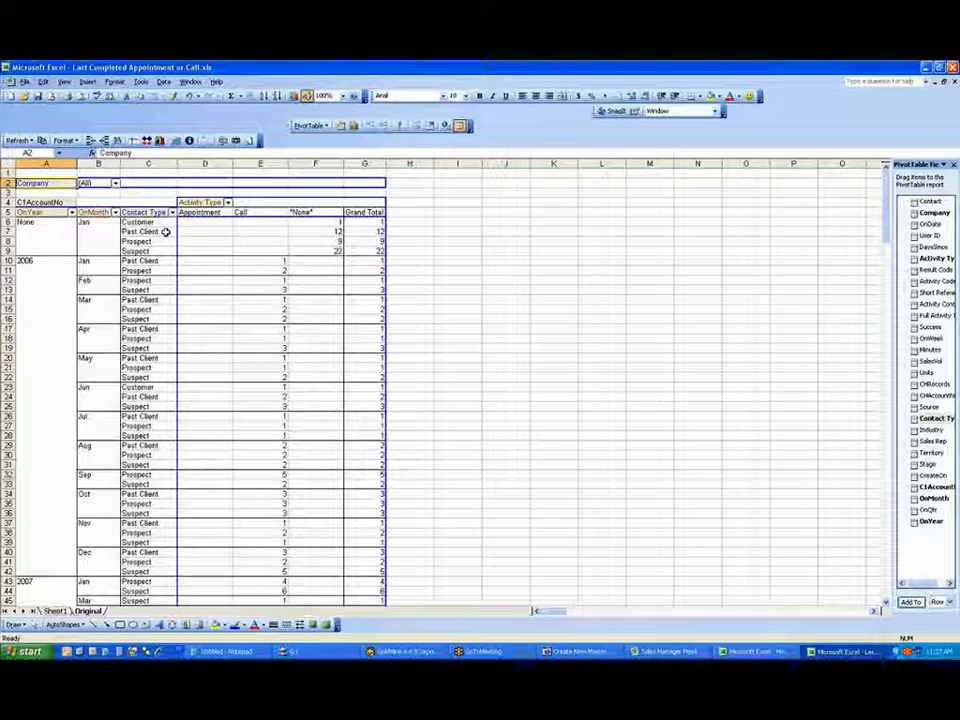
Open the Contact Type row dropdown and choose which contact types to keep.
left_click(171, 212)
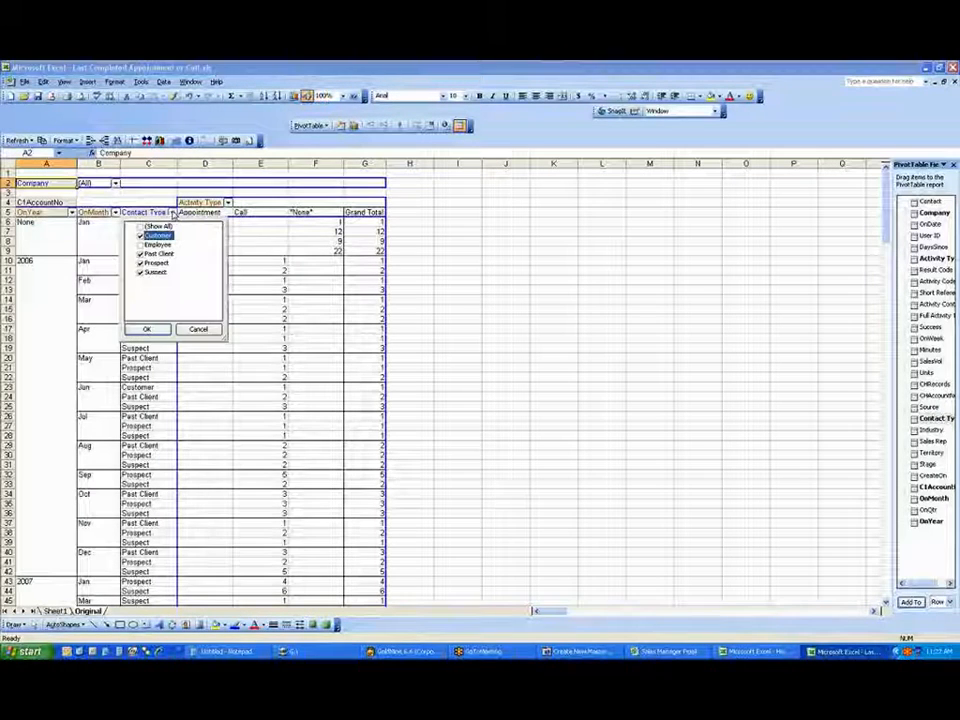
left_click(146, 329)
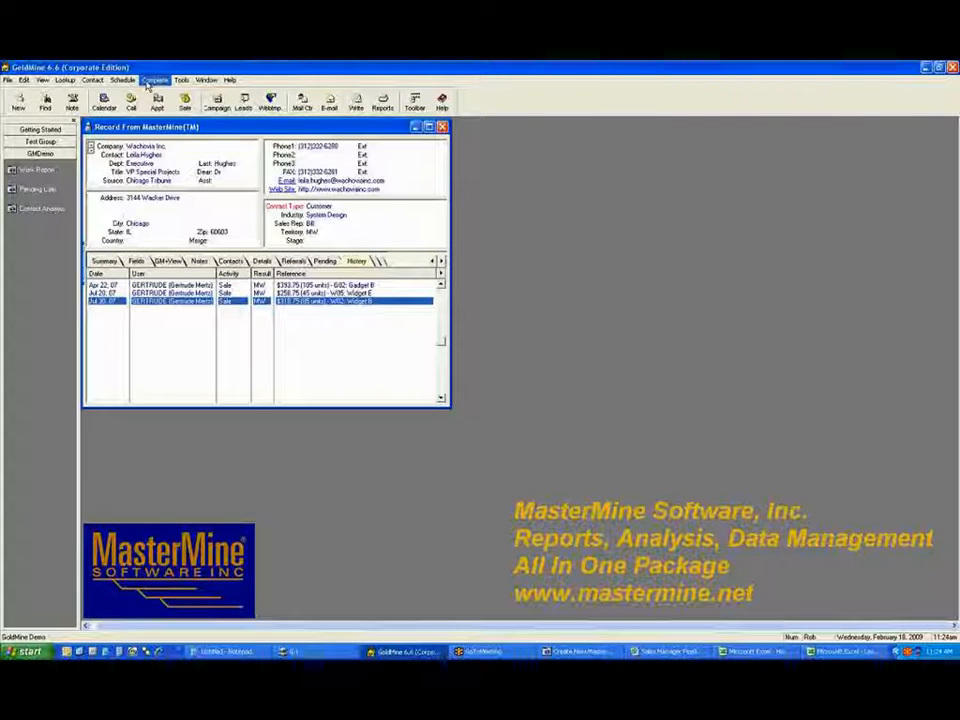
Open Lookup > Filters and show another user's groups, such as All Aviation and Past Clients.
left_click(64, 80)
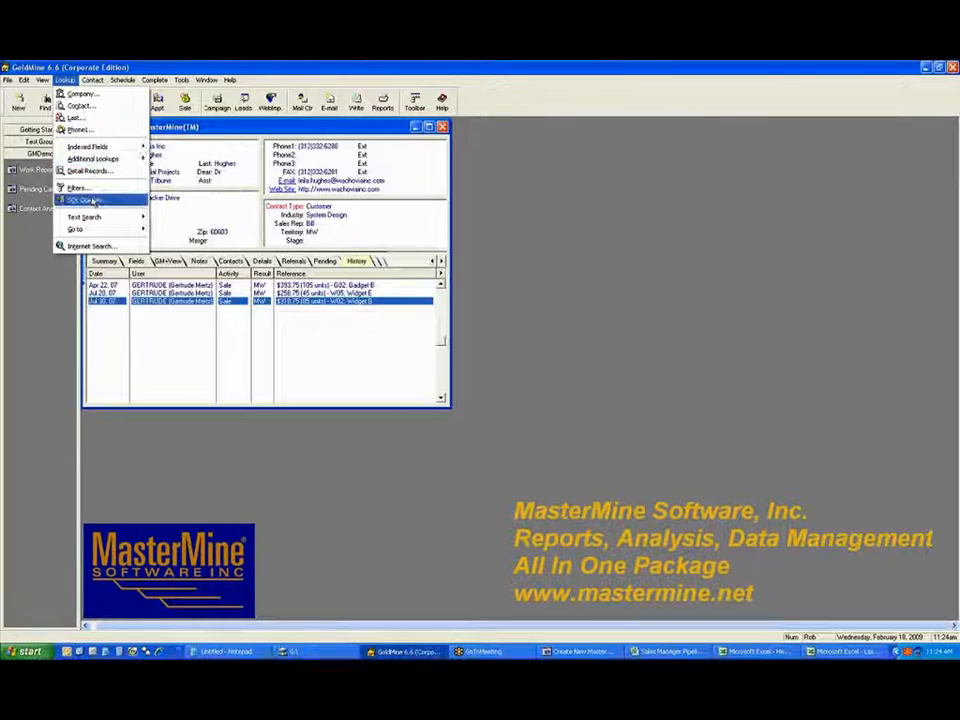
left_click(82, 199)
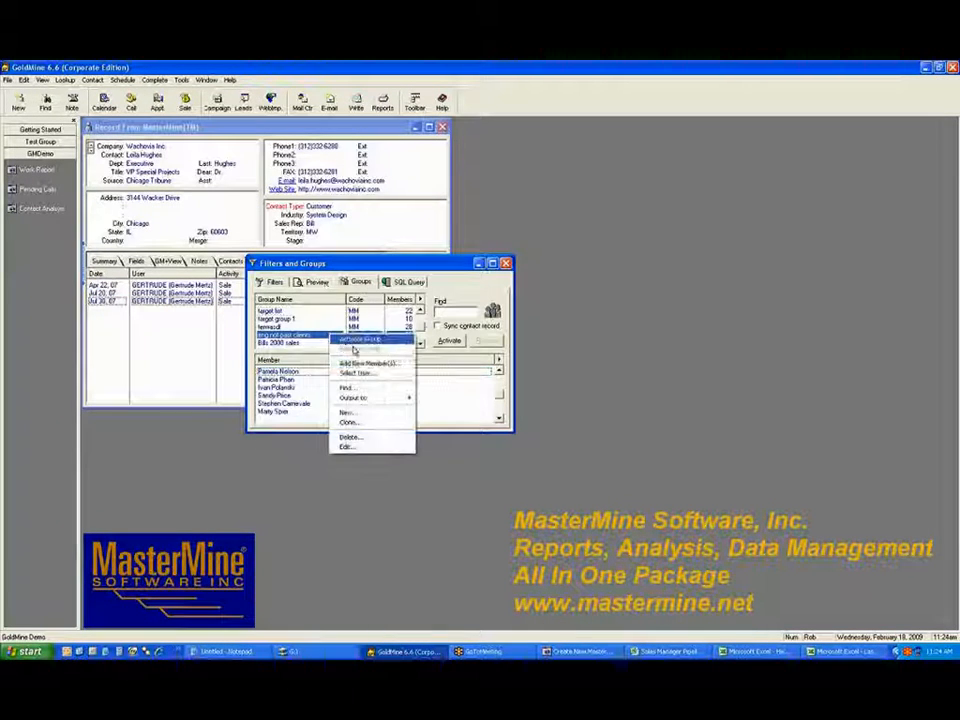
left_click(357, 361)
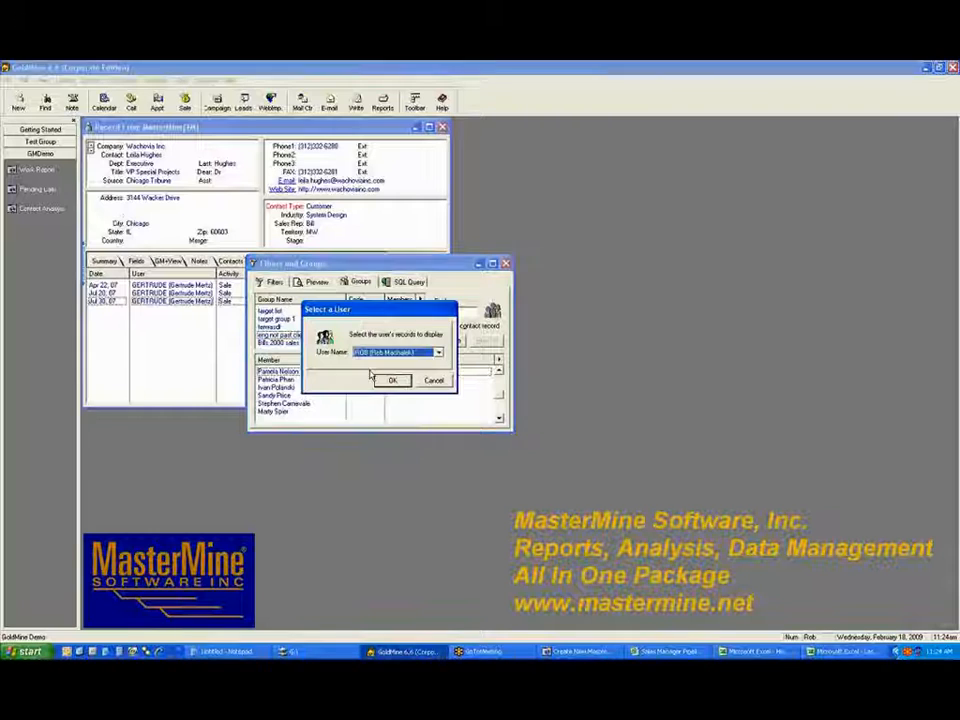
left_click(437, 351)
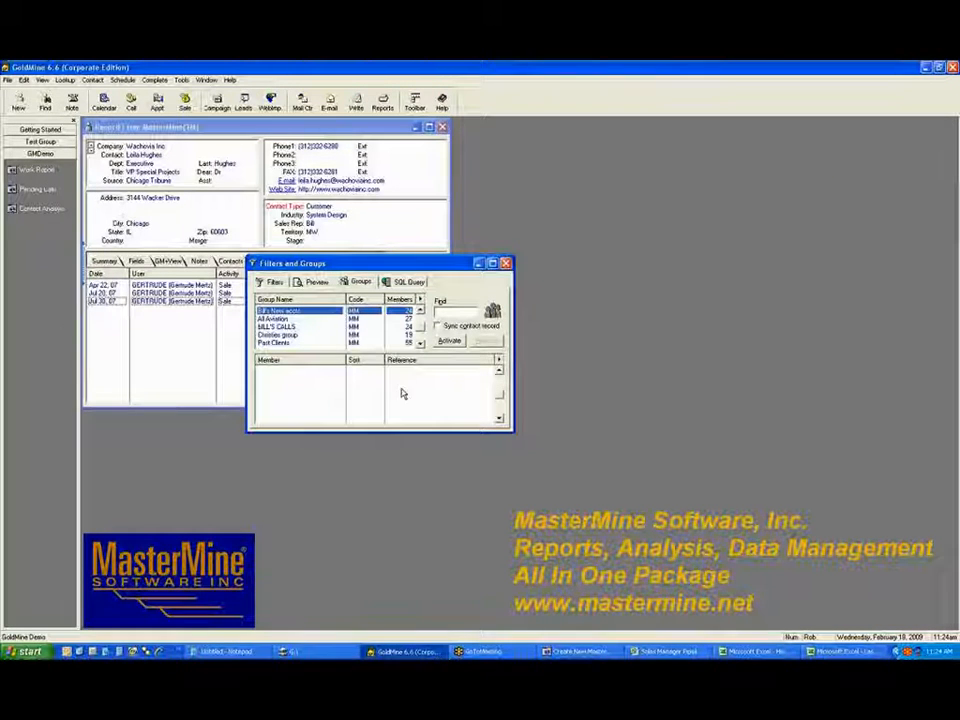
List the 'Call these' group's members, then tick History in the new MasterMine workbook setup.
left_click(290, 342)
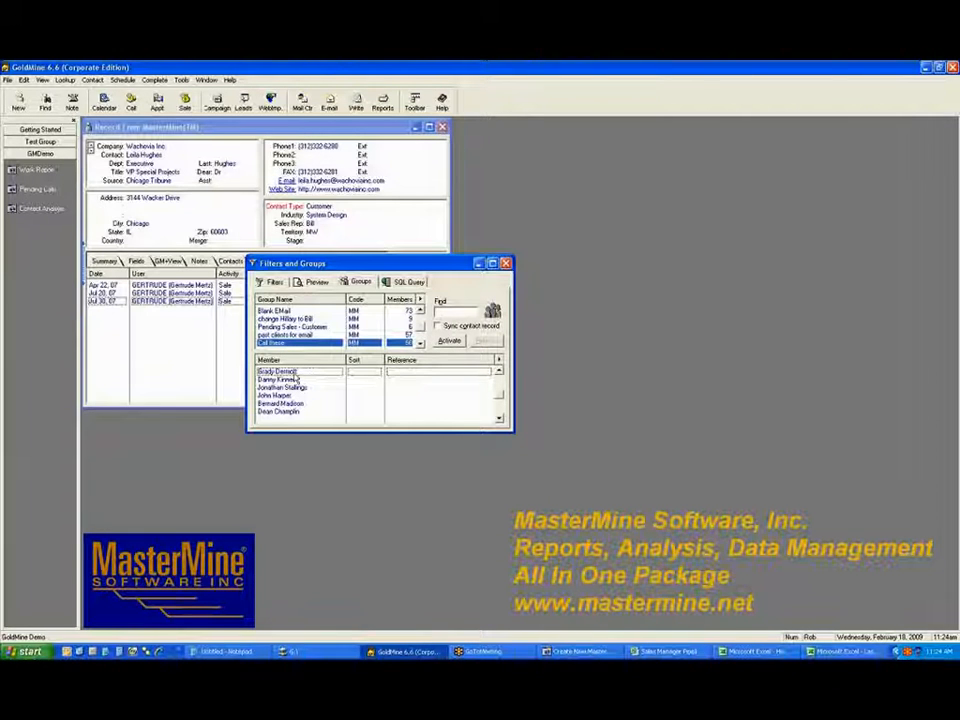
mouse_move(316, 393)
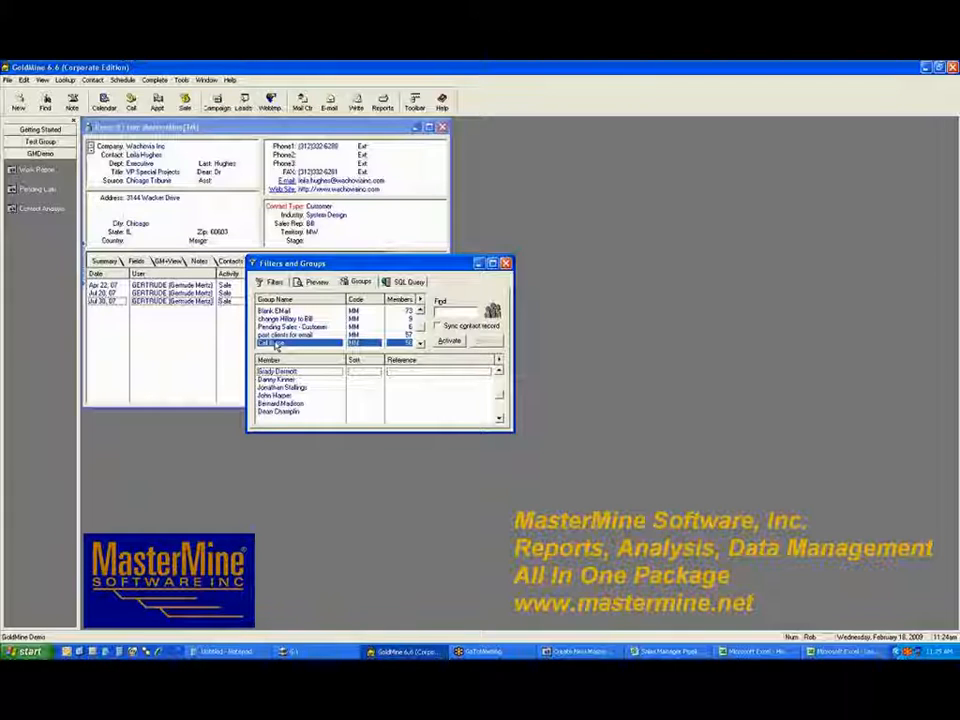
mouse_move(487, 463)
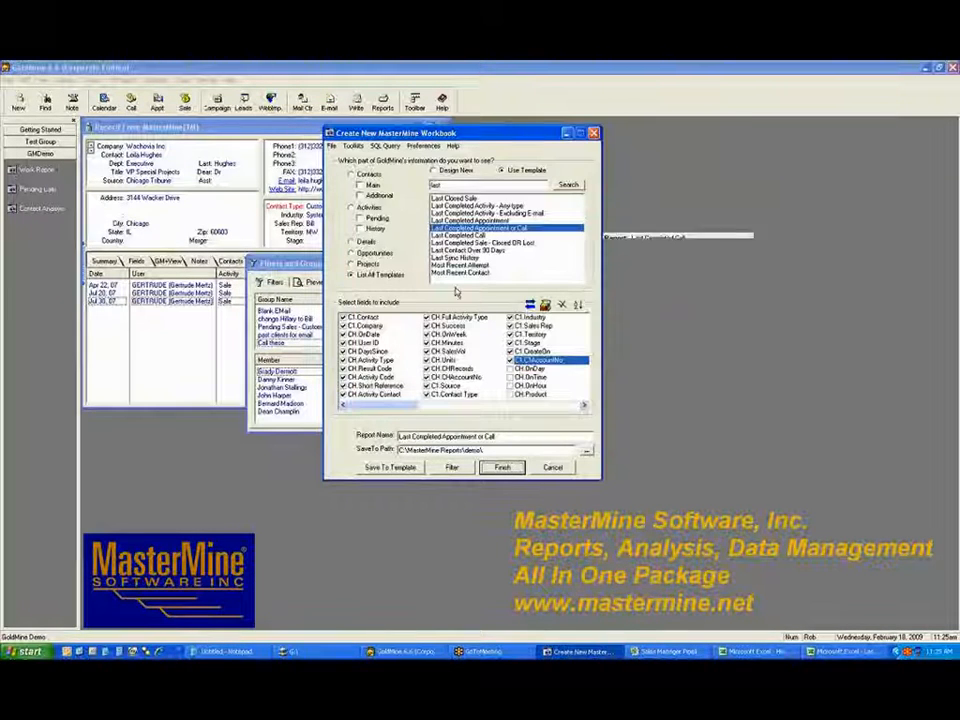
left_click(360, 229)
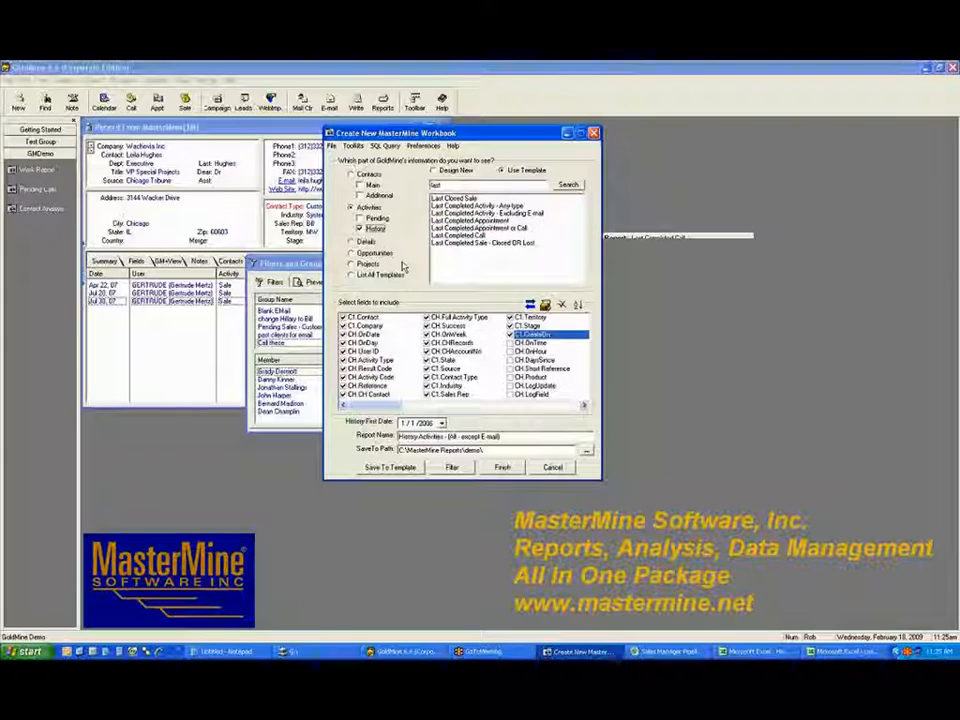